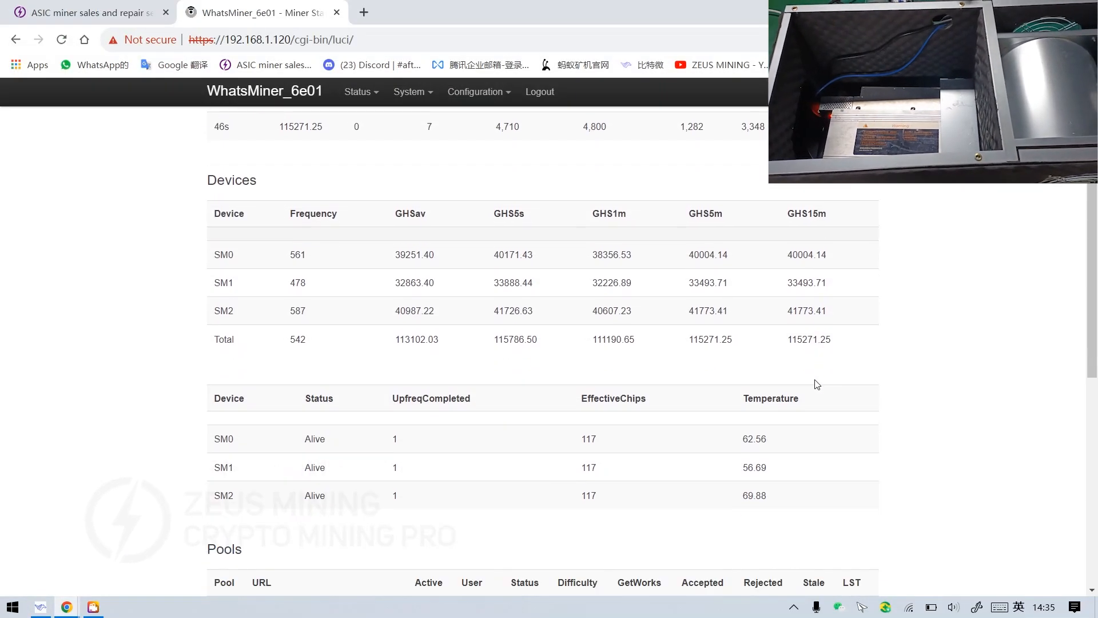
{"action": "scroll", "scroll_direction": "down", "scroll_amount": 3}
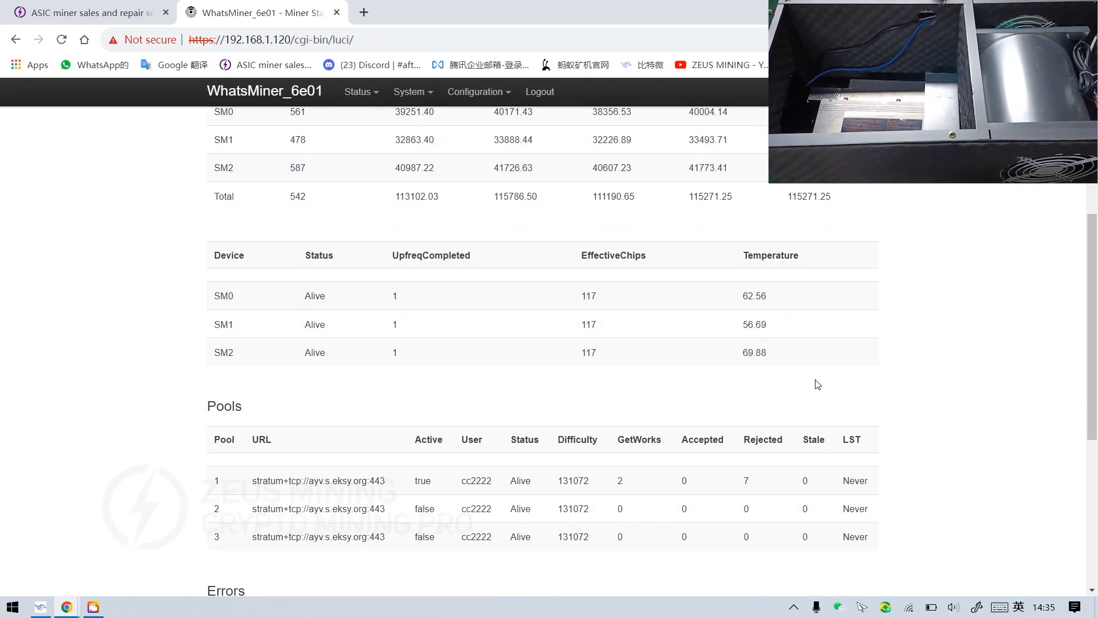
{"action": "scroll", "scroll_direction": "down", "scroll_amount": 3}
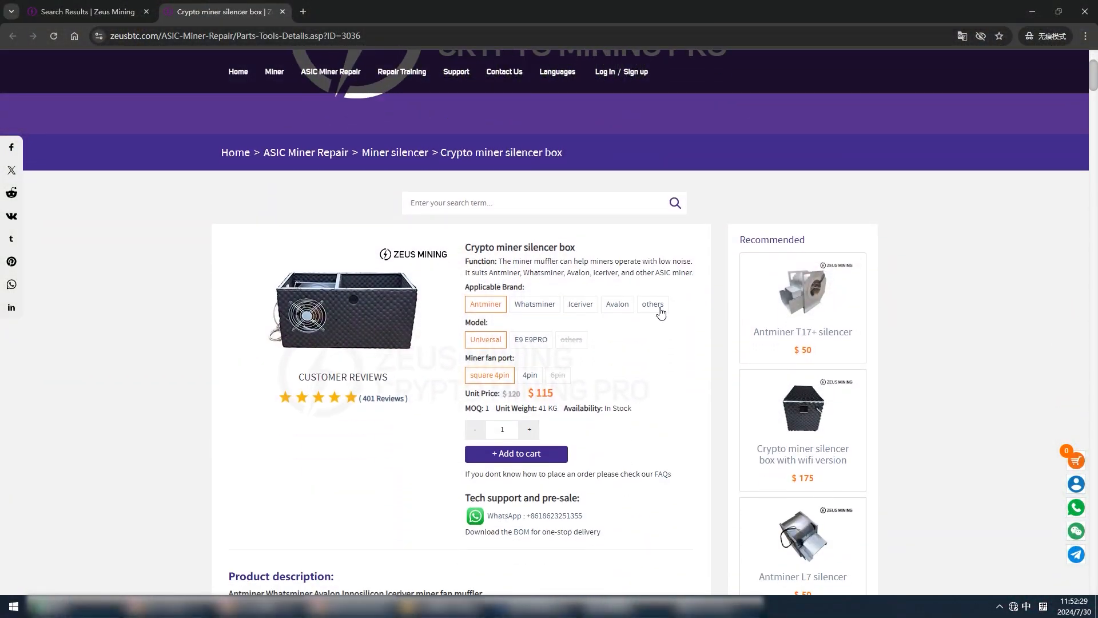
{"action": "scroll", "scroll_direction": "down", "scroll_amount": 3}
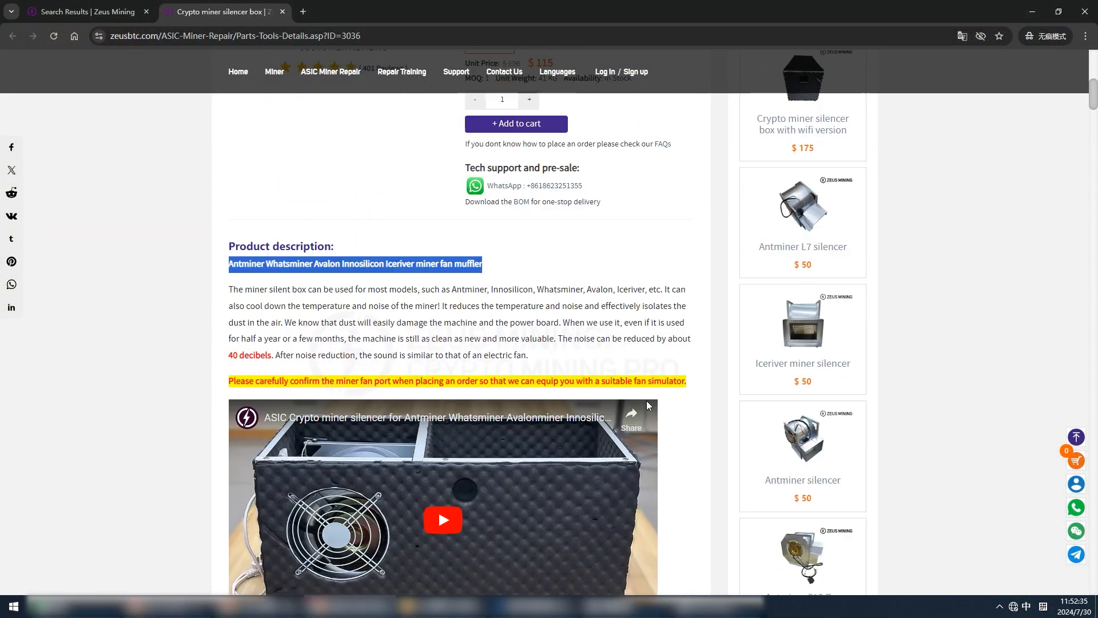
{"action": "scroll", "scroll_direction": "down", "scroll_amount": 3}
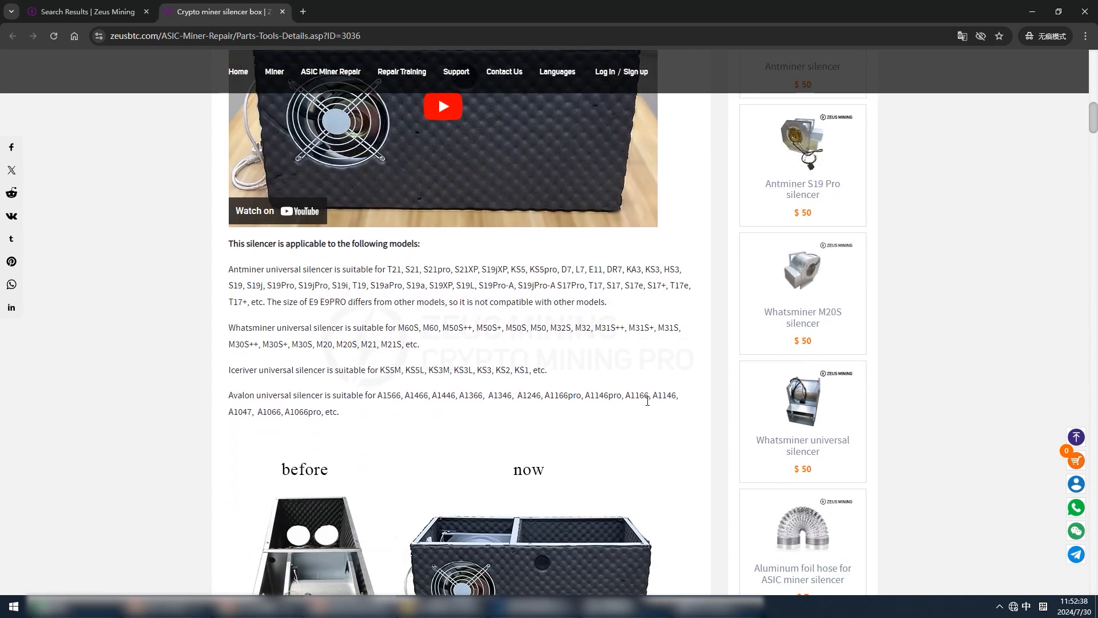